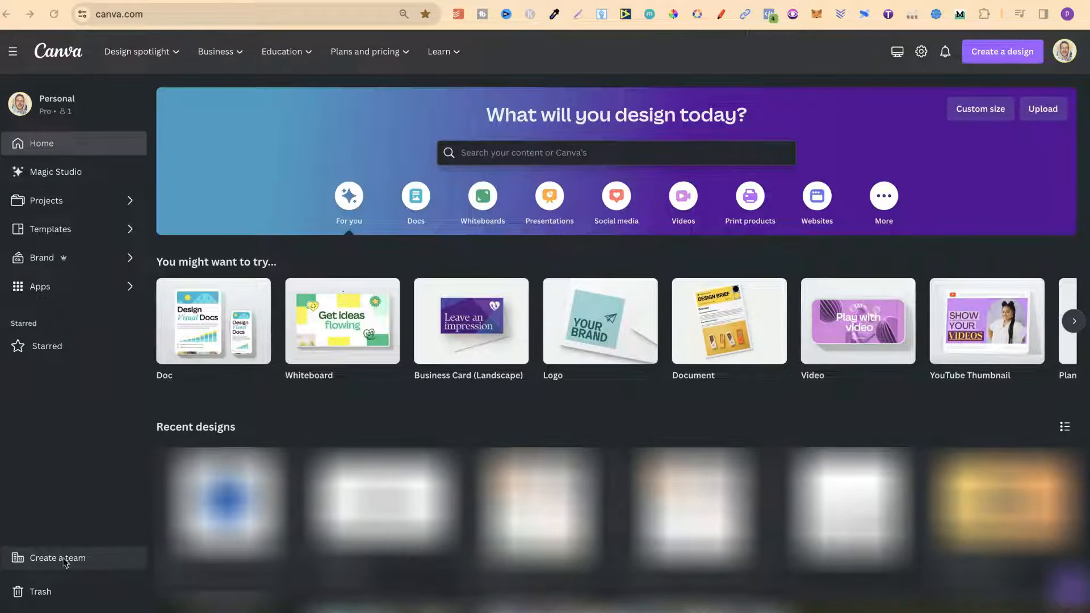
pyautogui.write('a4')
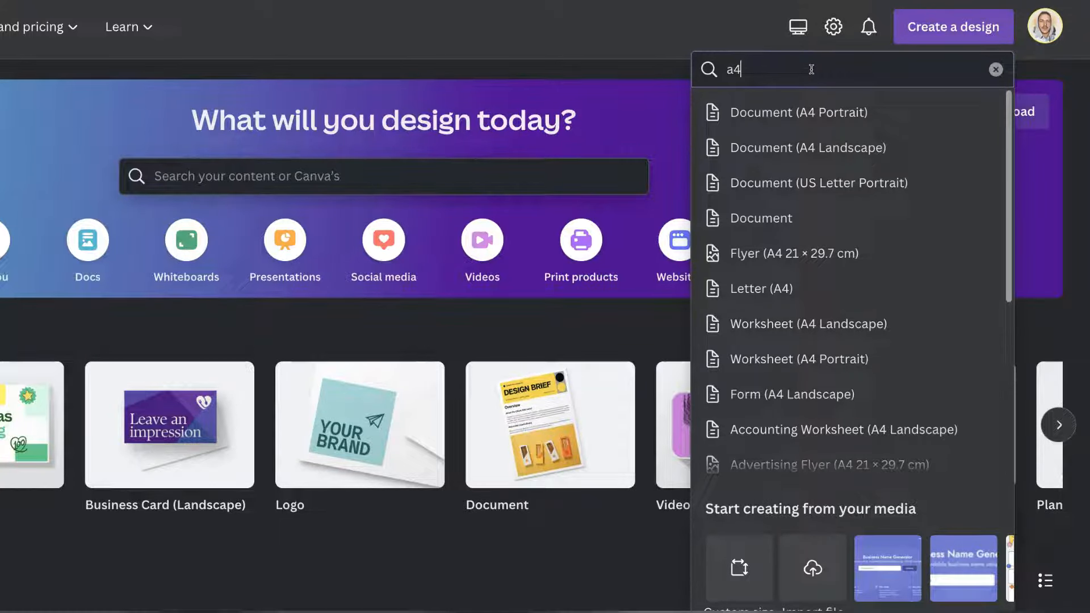
pyautogui.moveTo(828, 113)
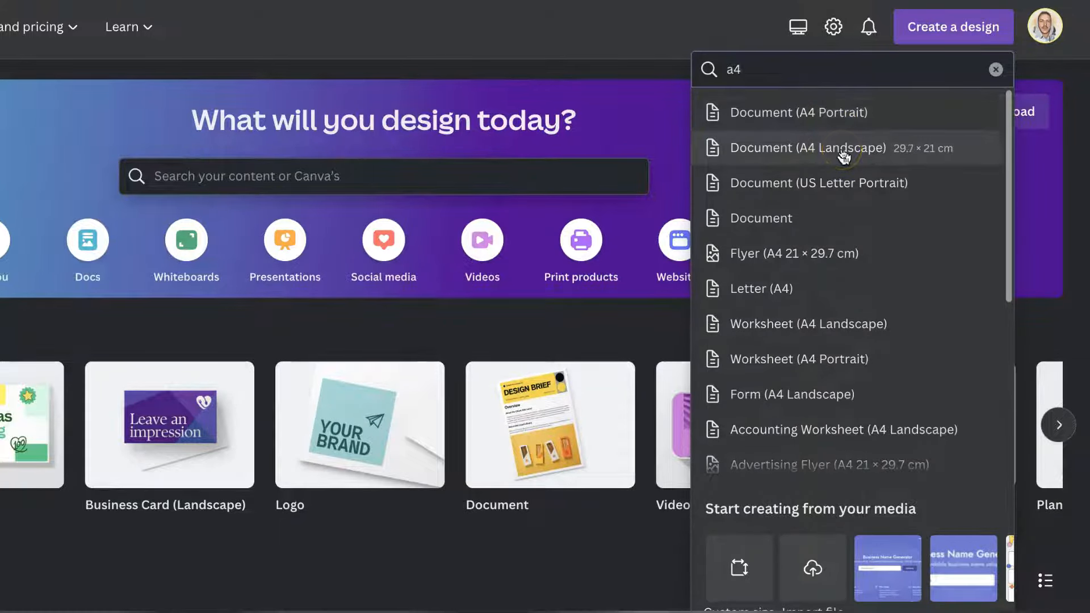
pyautogui.moveTo(799, 112)
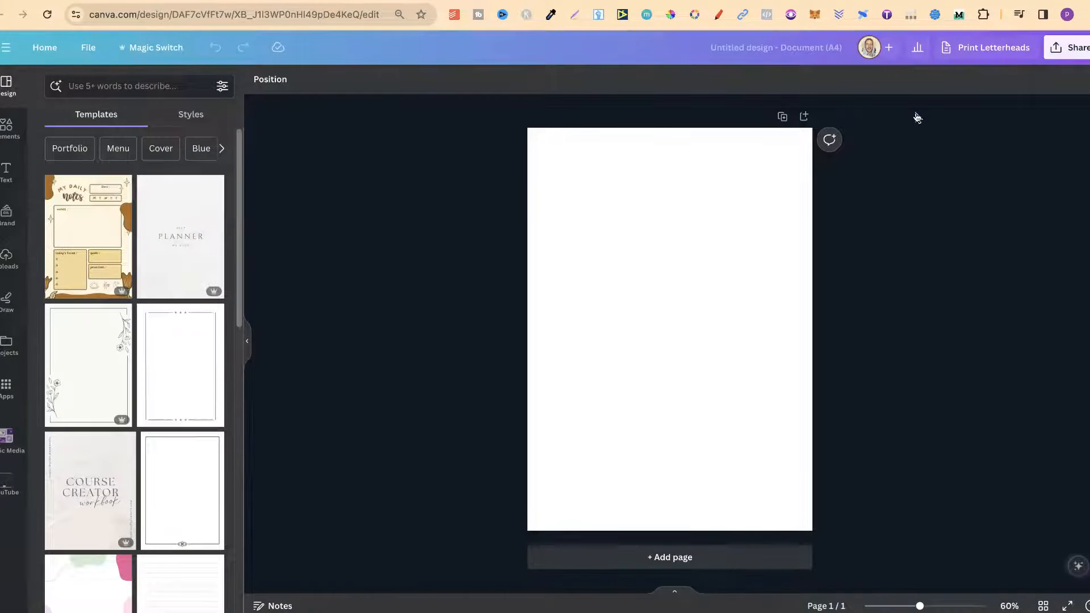
pyautogui.moveTo(913, 110)
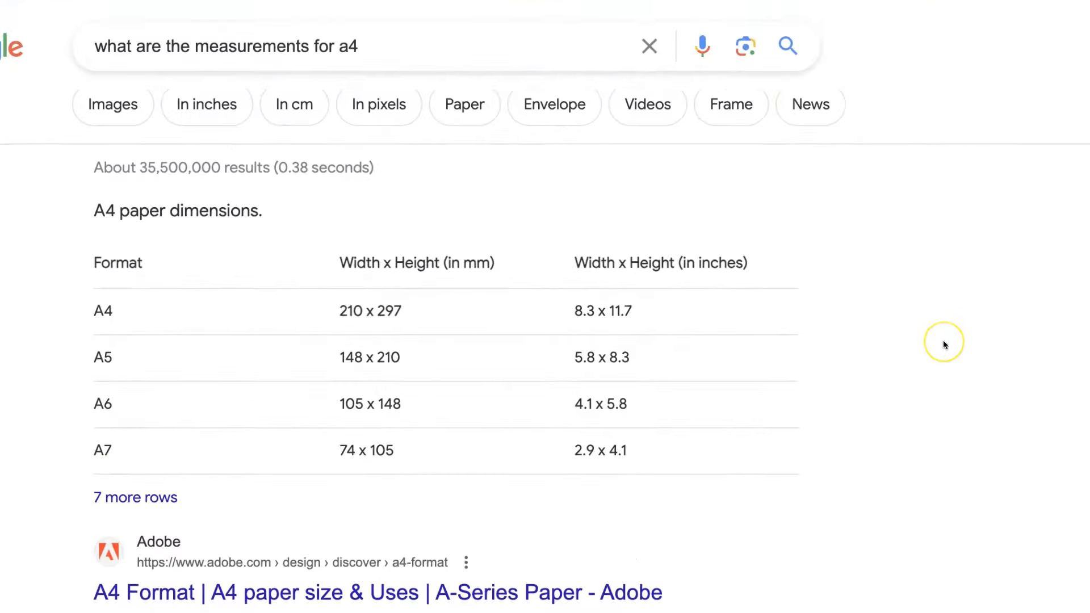
pyautogui.moveTo(362, 277)
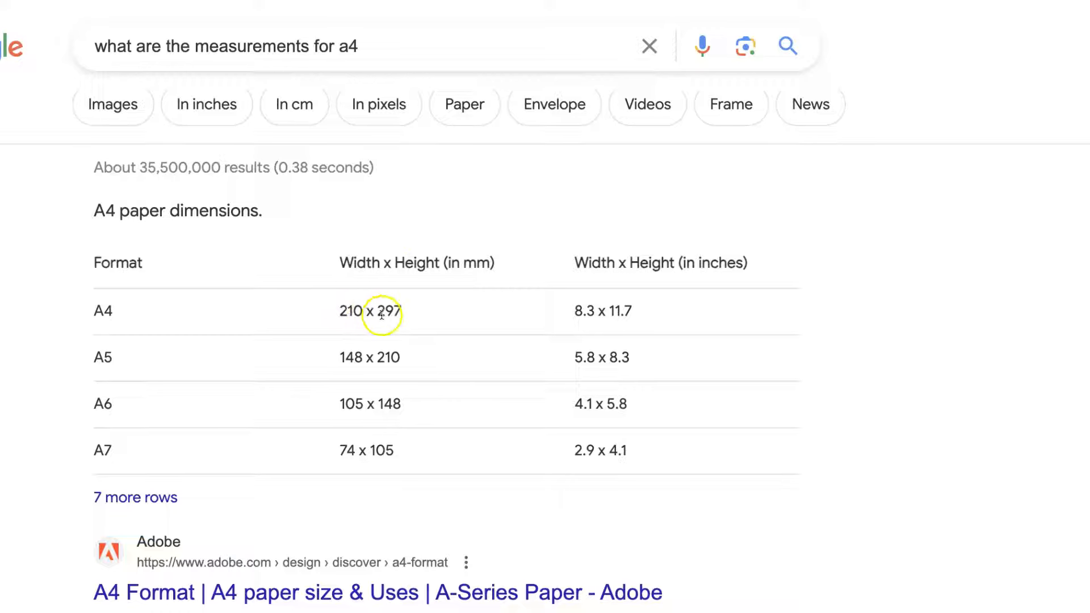
pyautogui.moveTo(725, 271)
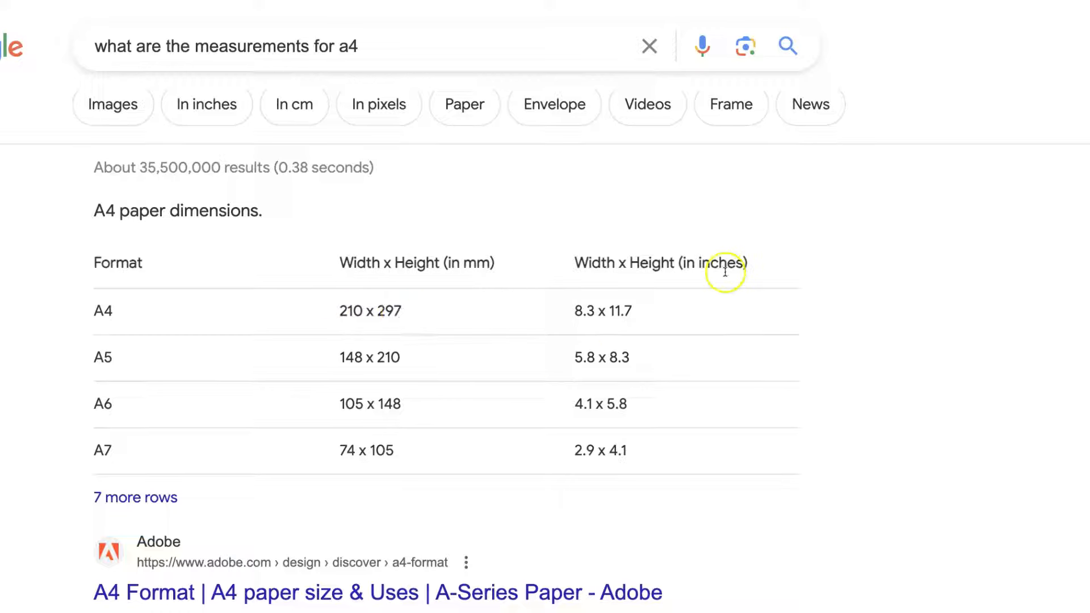